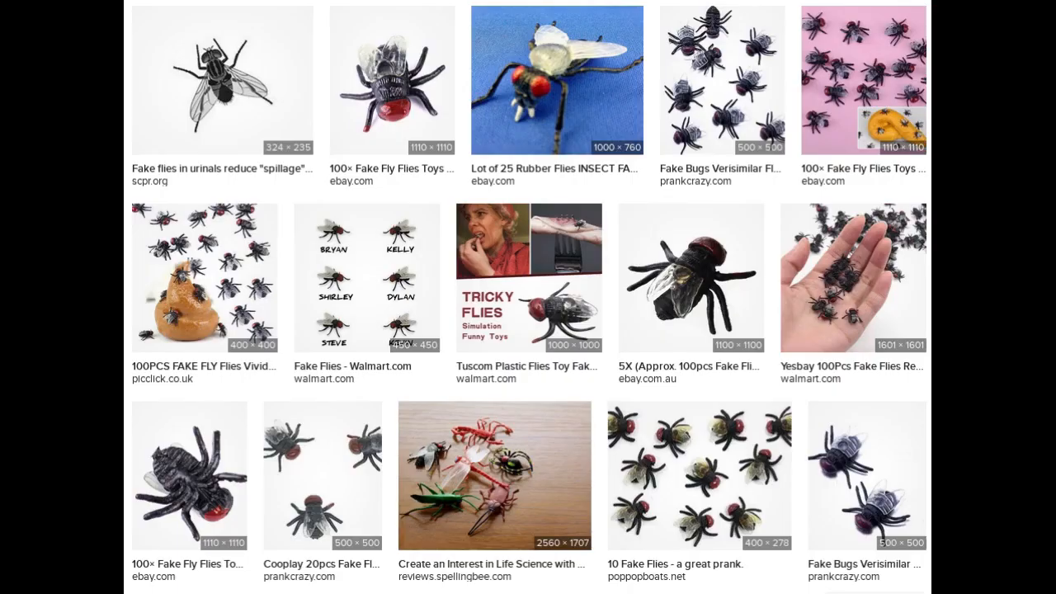
pyautogui.scroll(-3)
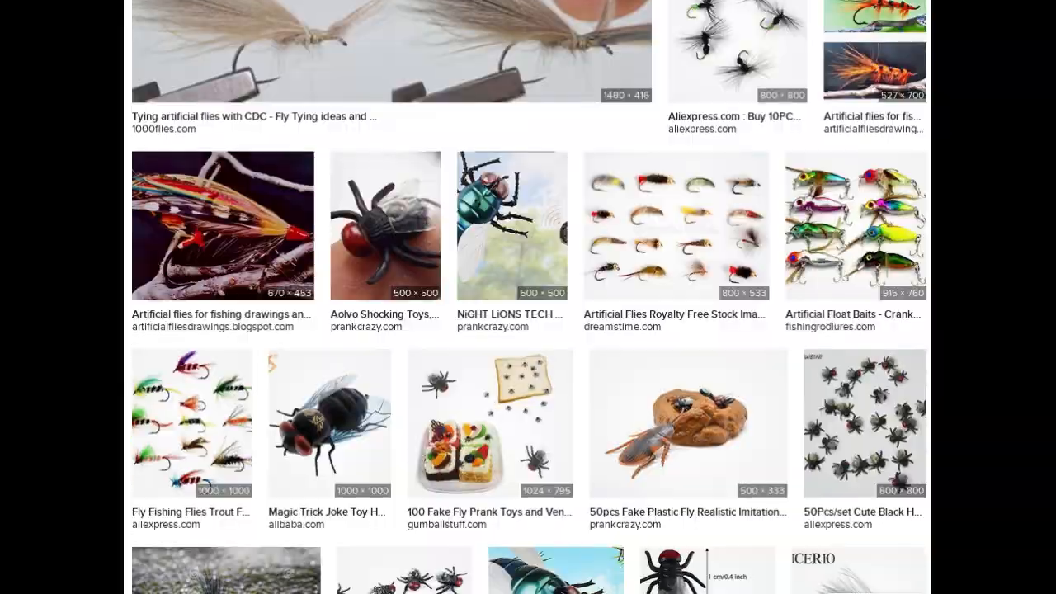